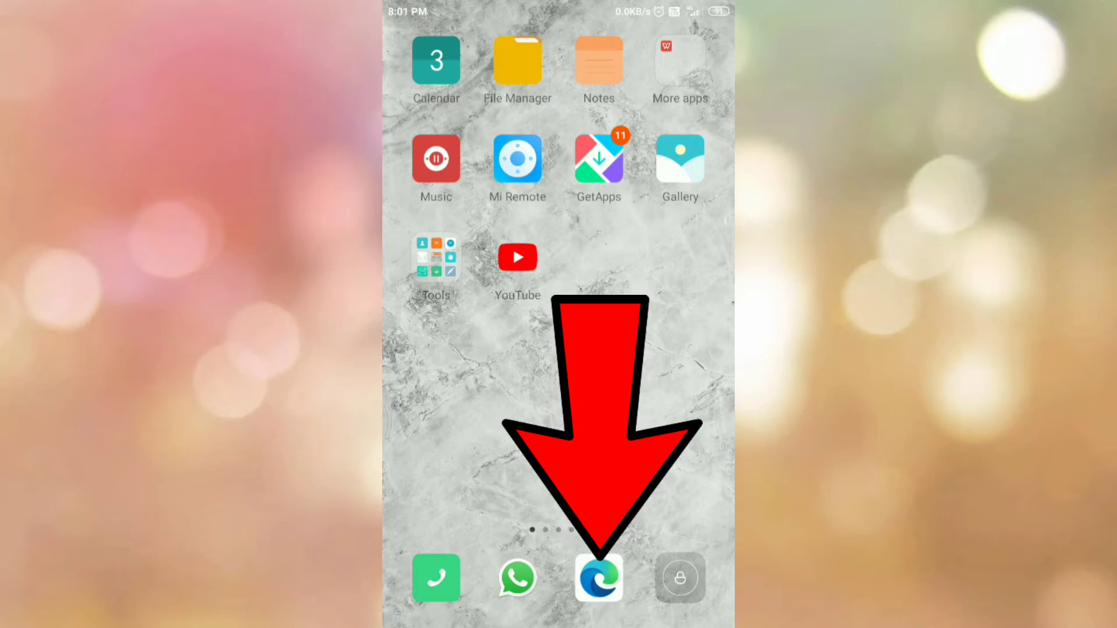
# Launch Microsoft Edge from the home screen dock icon.
pyautogui.click(599, 577)
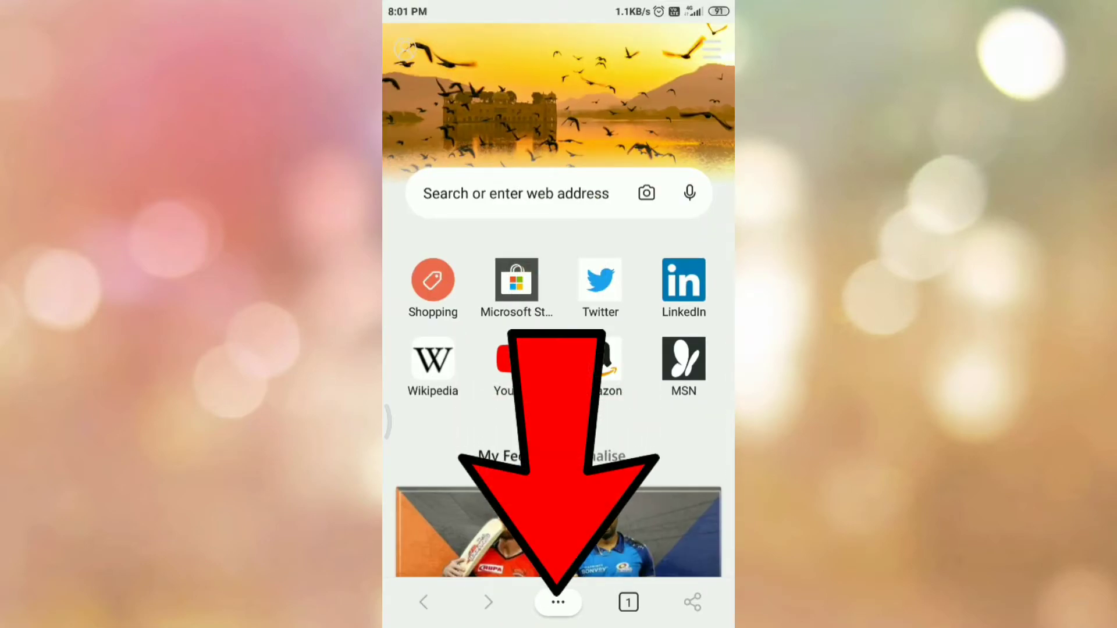
# Open Edge's Settings from the ••• menu.
pyautogui.click(558, 602)
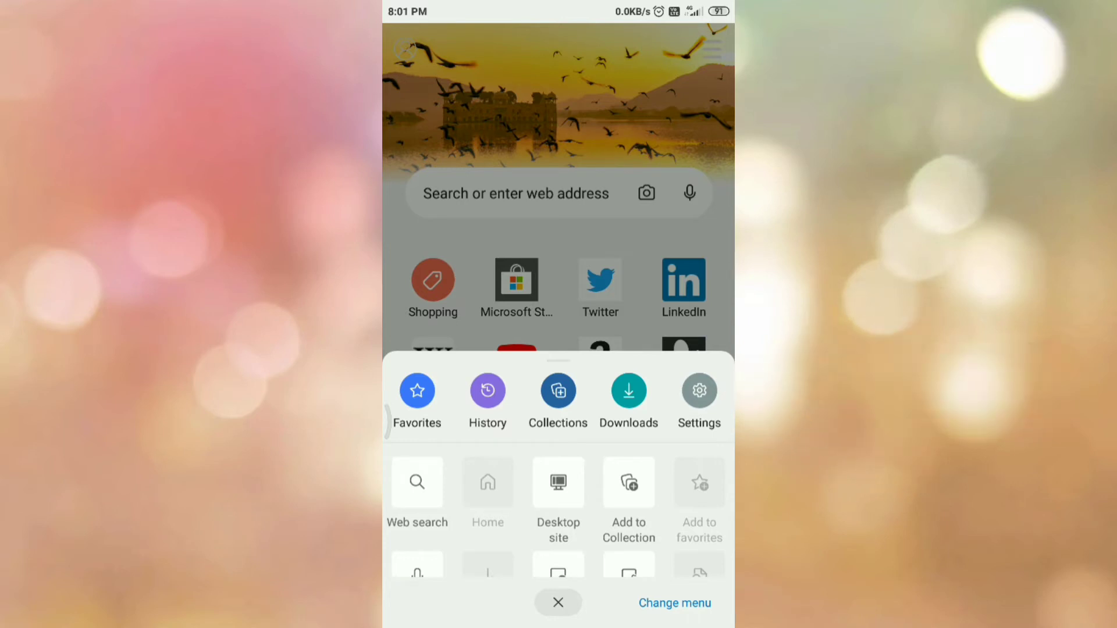
pyautogui.click(698, 390)
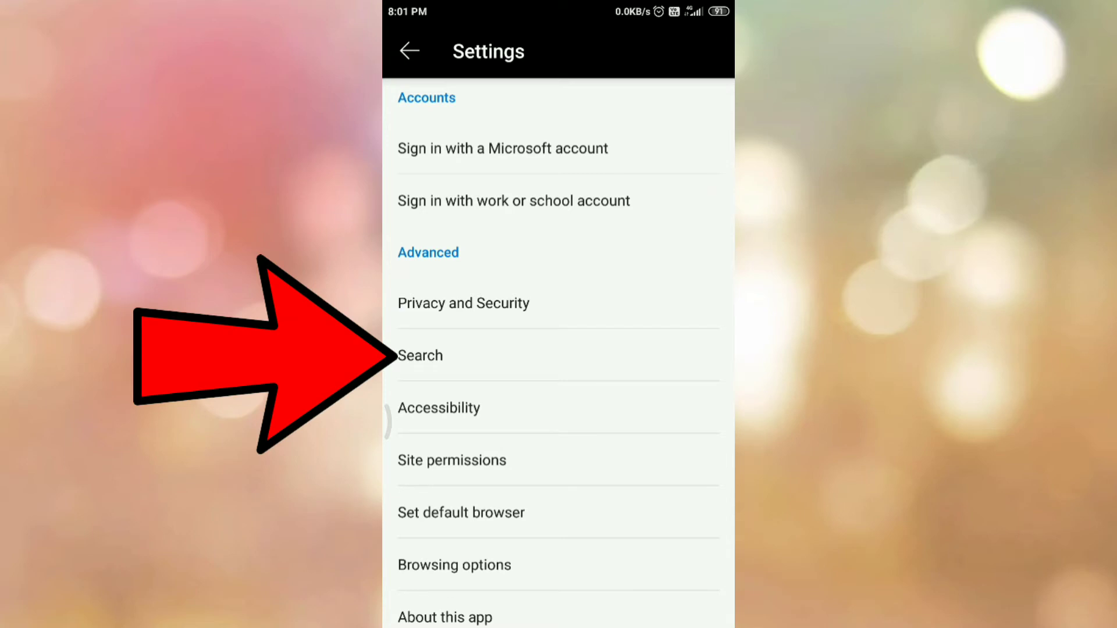
# Open Search in Settings to reach the default search engine list.
pyautogui.click(419, 355)
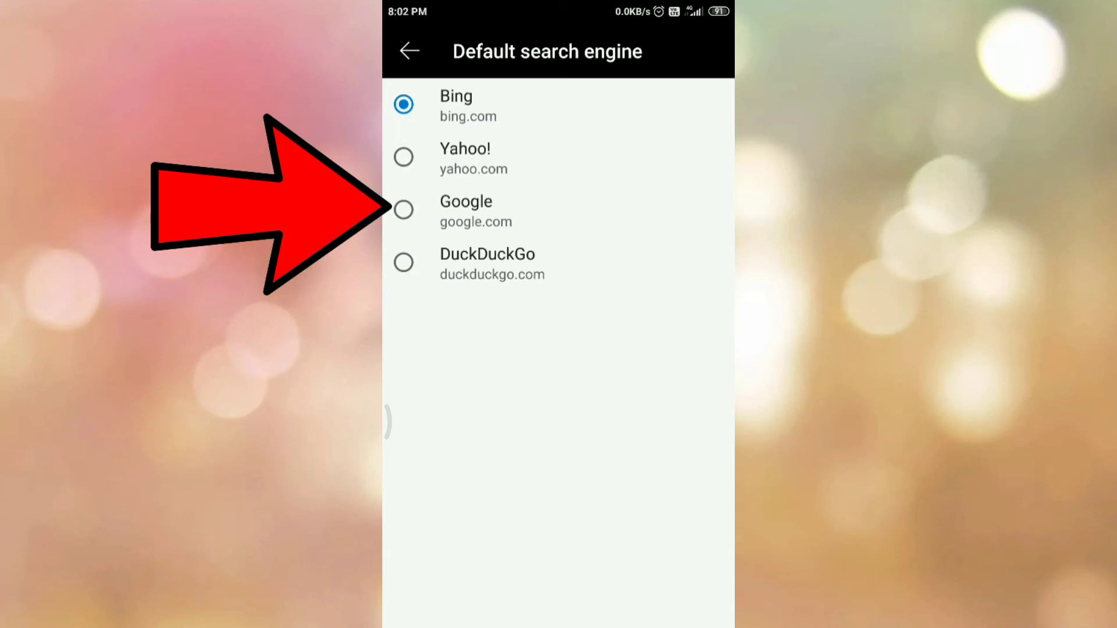
# Select Google as the default search engine and go back to Search settings.
pyautogui.click(402, 209)
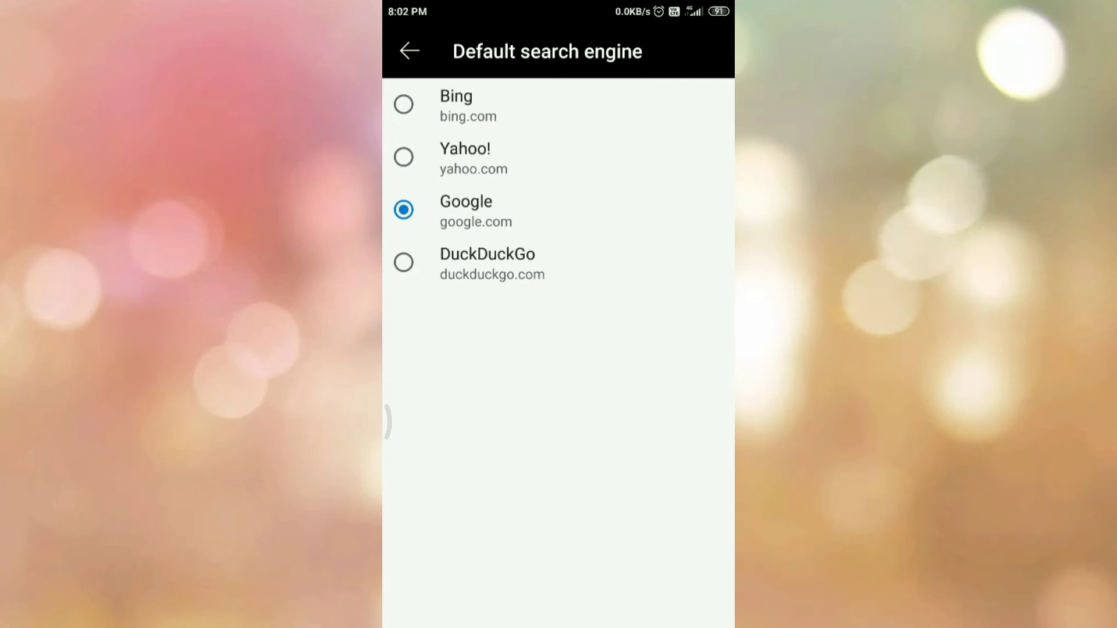
pyautogui.click(409, 51)
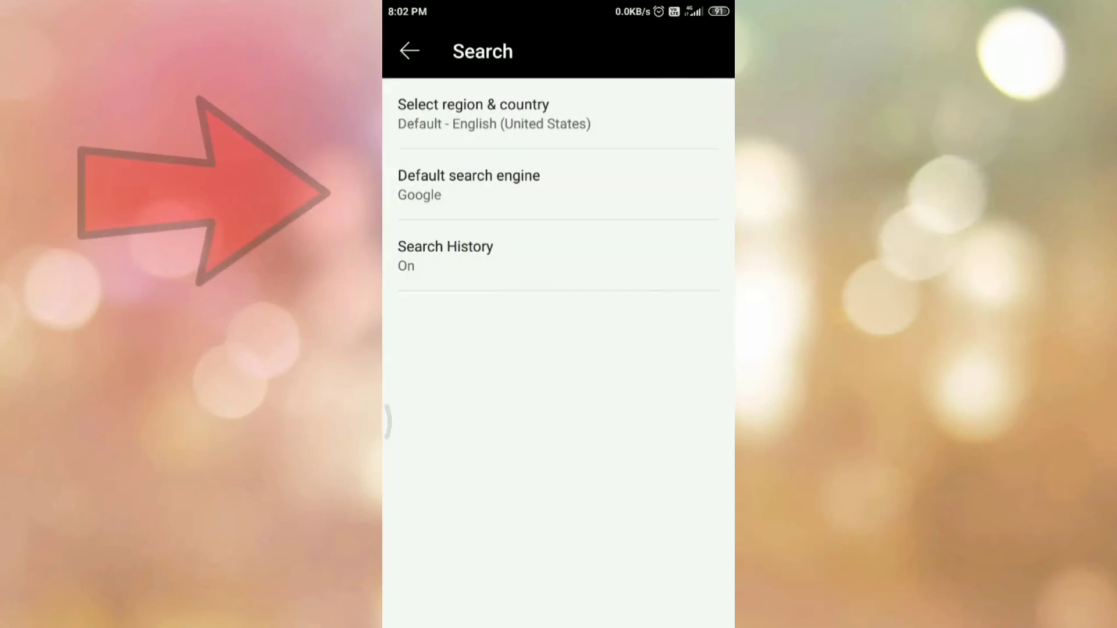